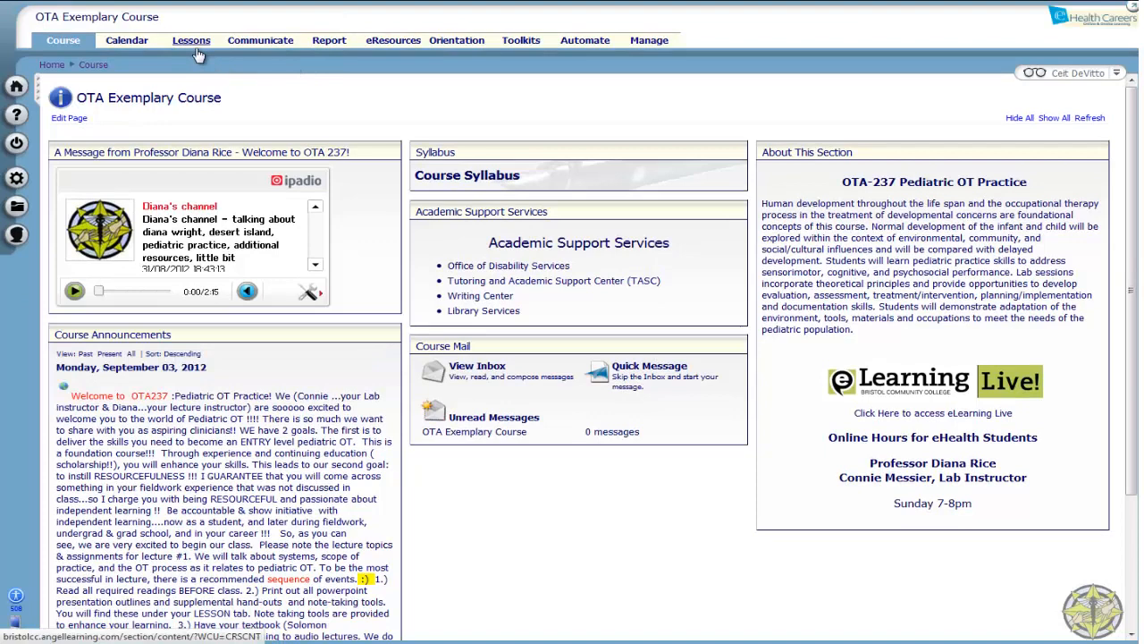
- Visit the course's Lessons area, then return to the course home page
{"action": "left_click", "coordinate": [191, 40]}
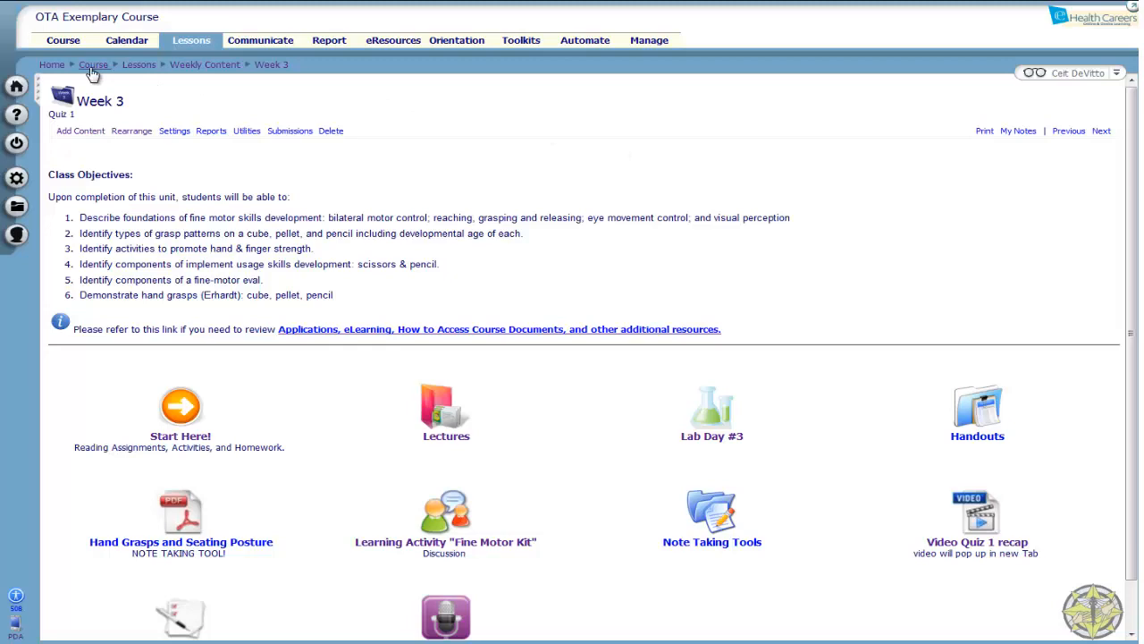
{"action": "left_click", "coordinate": [93, 64]}
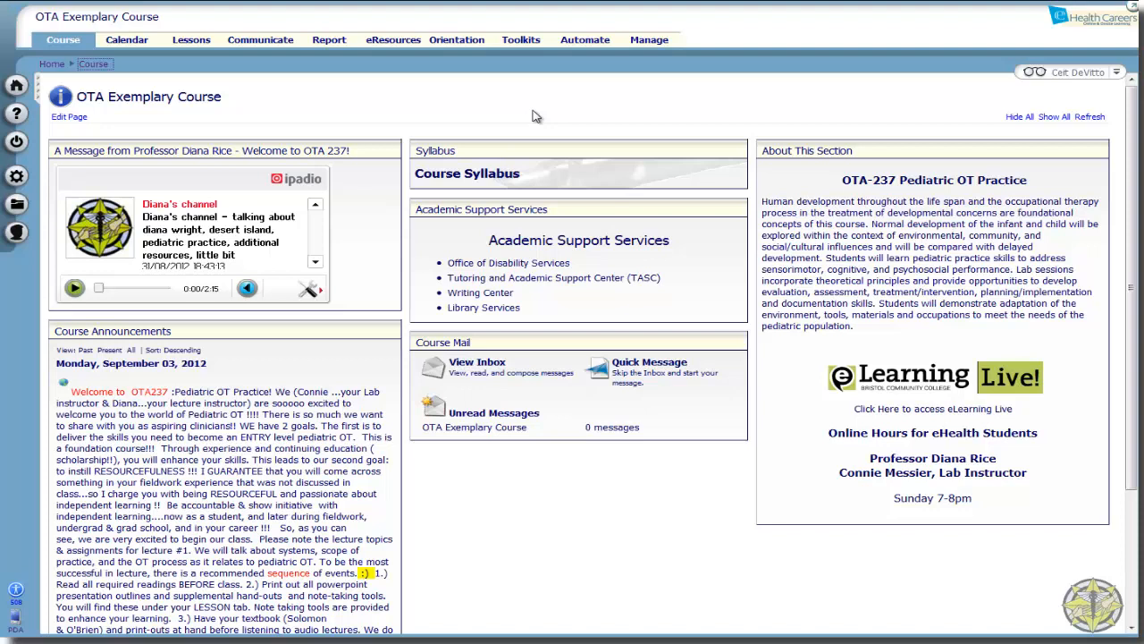
{"action": "mouse_move", "coordinate": [505, 59]}
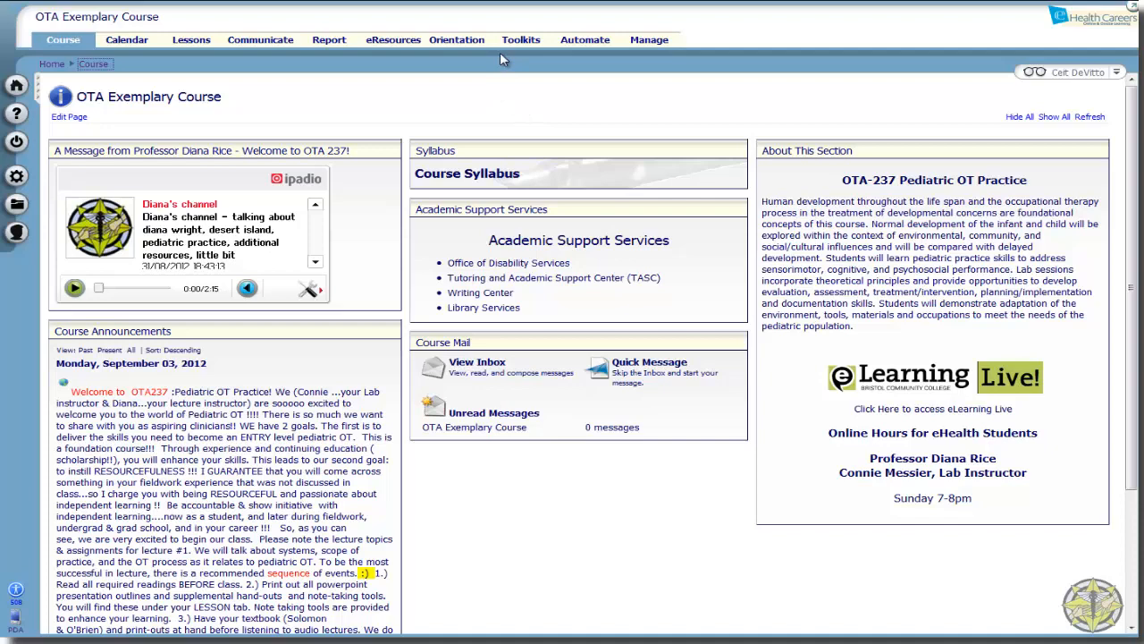
- View the Week 3 lesson page and return to the Weekly Content list
{"action": "left_click", "coordinate": [190, 40]}
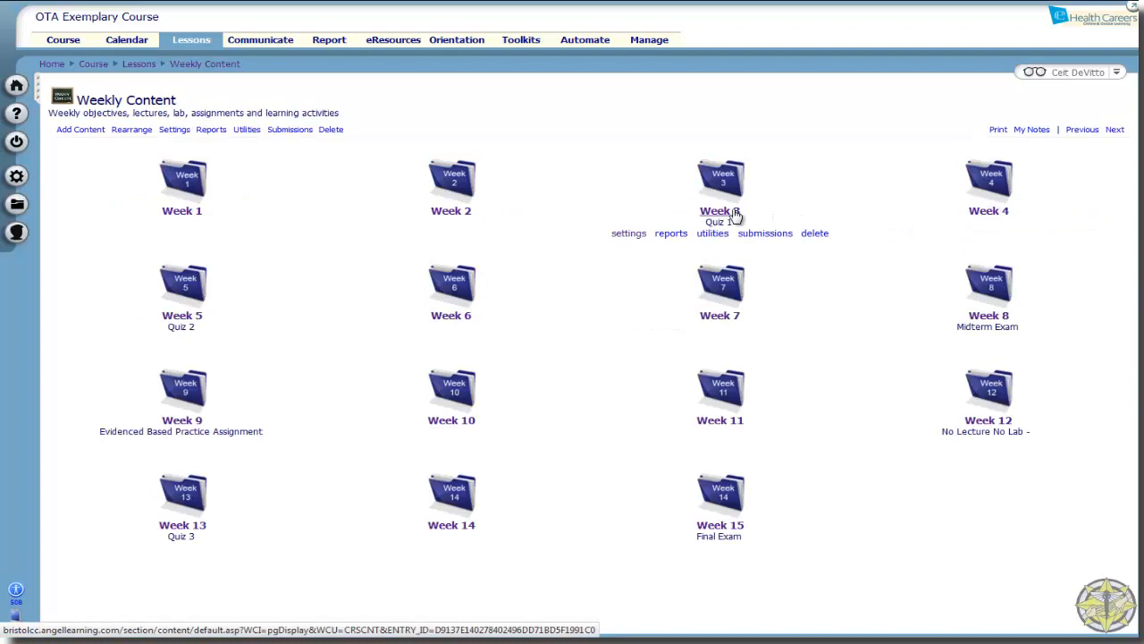
{"action": "left_click", "coordinate": [723, 179]}
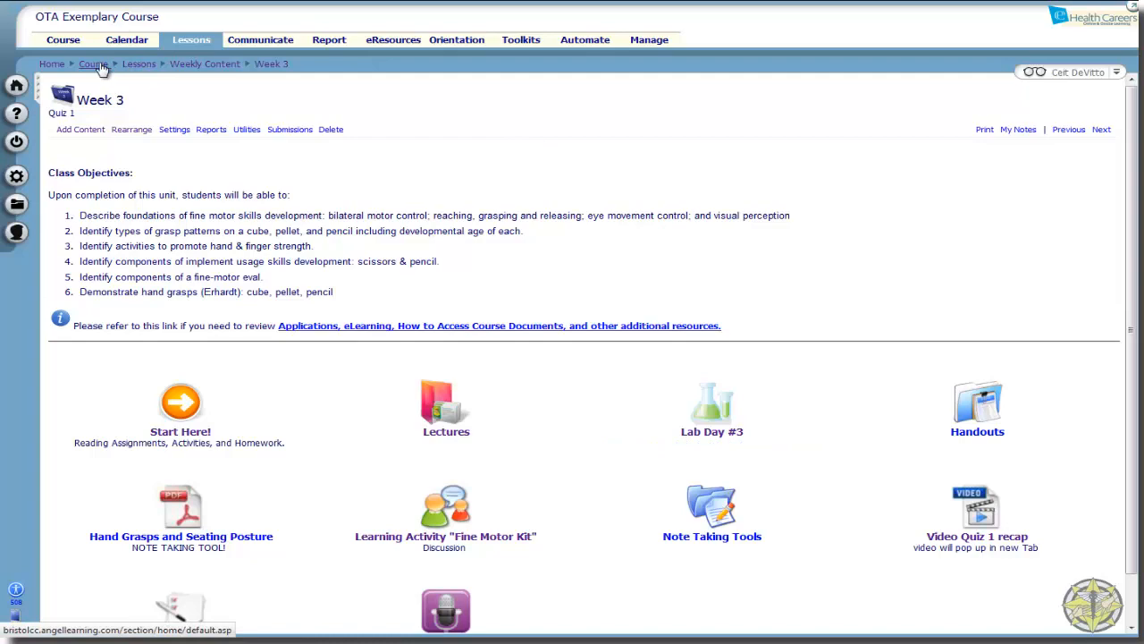
{"action": "left_click", "coordinate": [93, 65]}
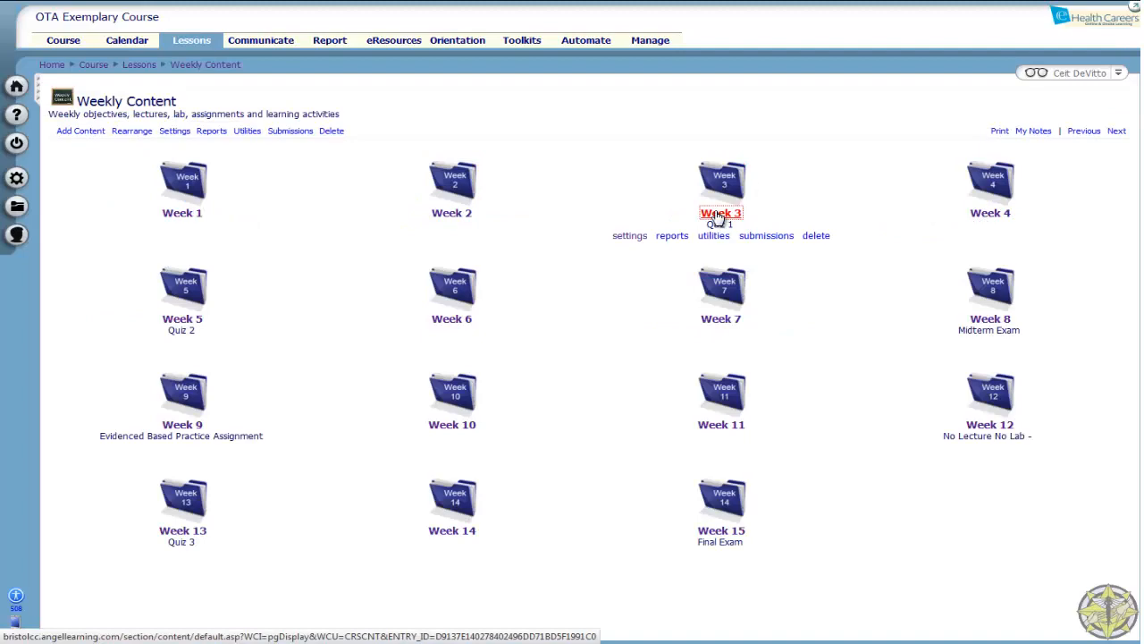
- View the Fine Motor Kit activity and play the coffee bean and straw videos
{"action": "left_click", "coordinate": [720, 211]}
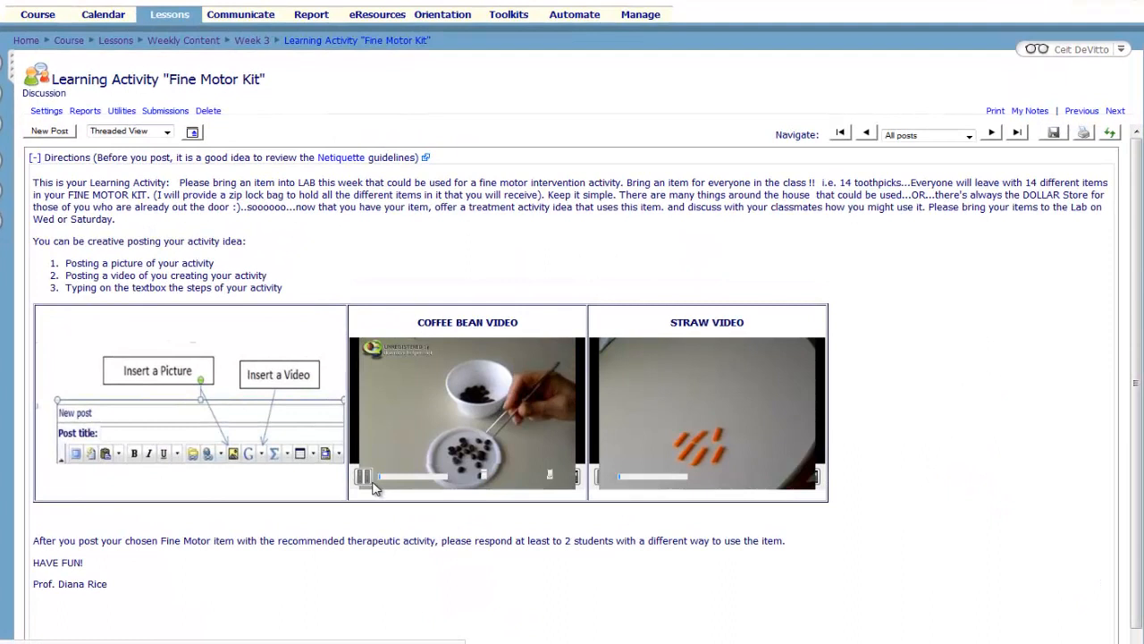
{"action": "left_click", "coordinate": [618, 476]}
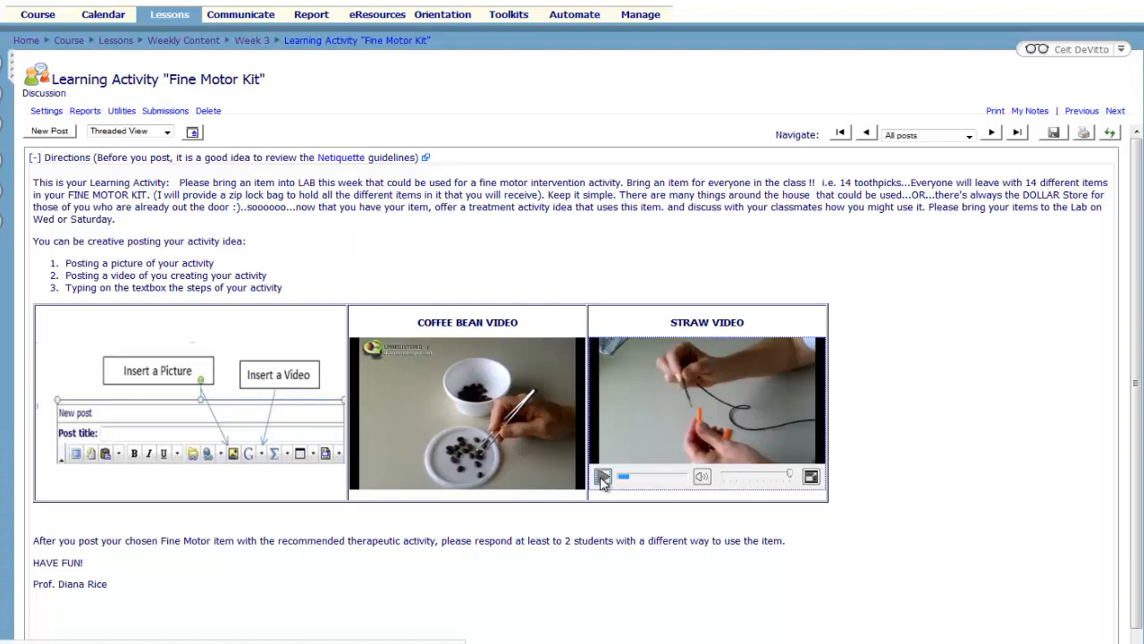
{"action": "left_click", "coordinate": [604, 476]}
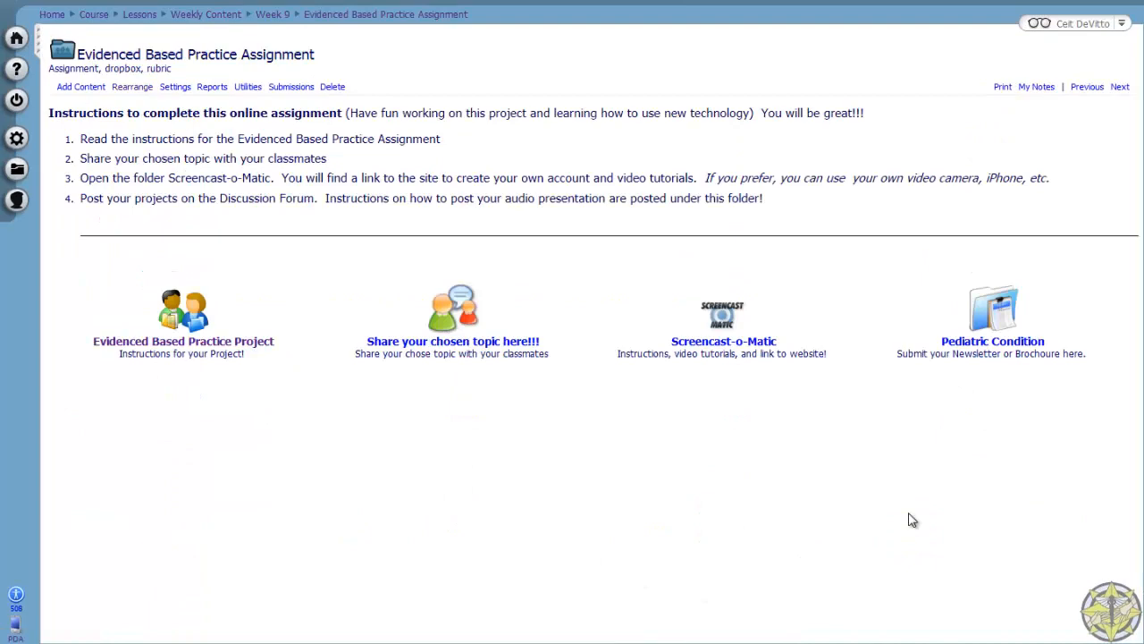
- Show the Evidenced Based Practice Project instructions with its numbered steps and format choices
{"action": "left_click", "coordinate": [182, 322]}
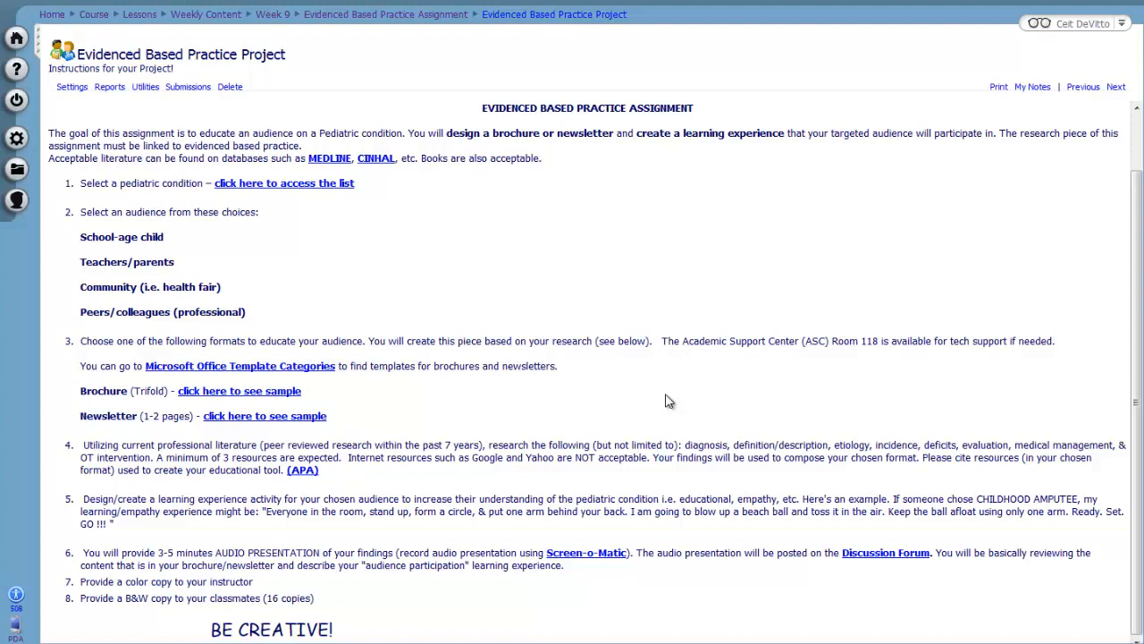
{"action": "mouse_move", "coordinate": [704, 447]}
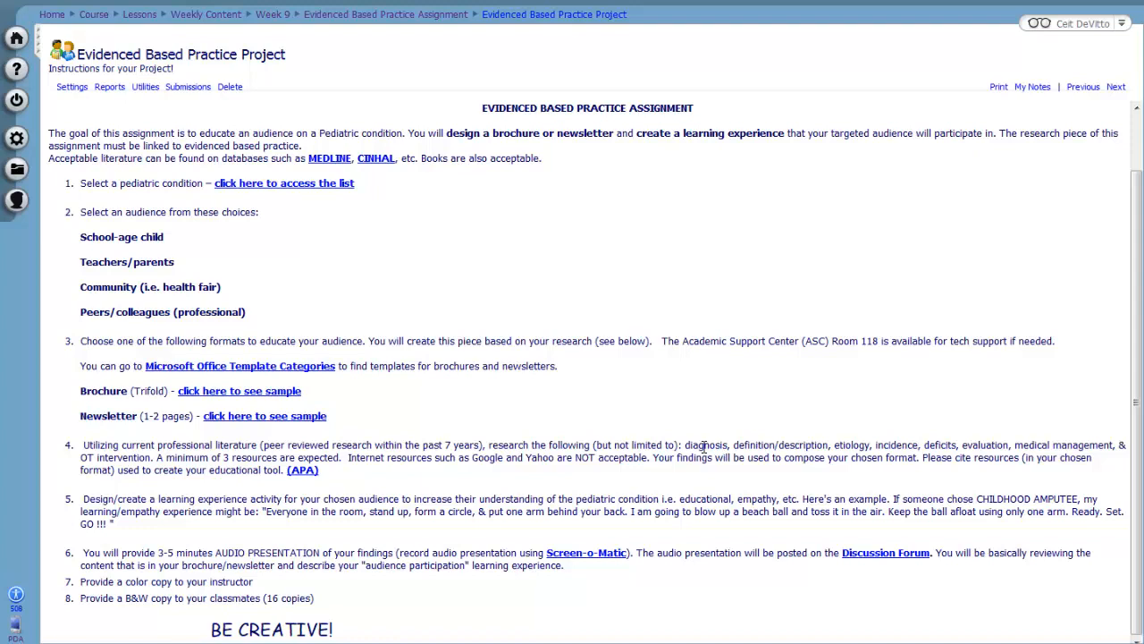